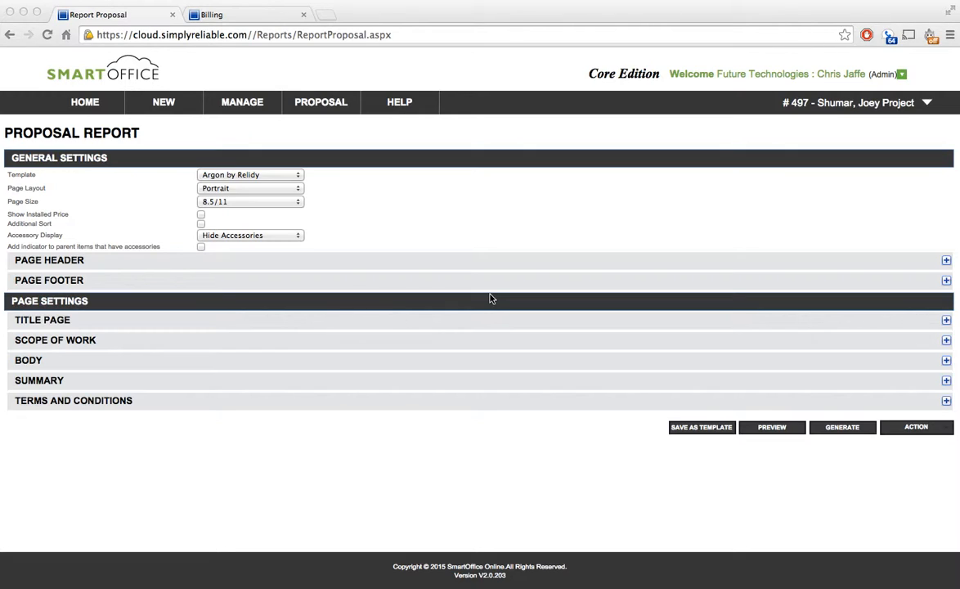
mouse_move(822, 125)
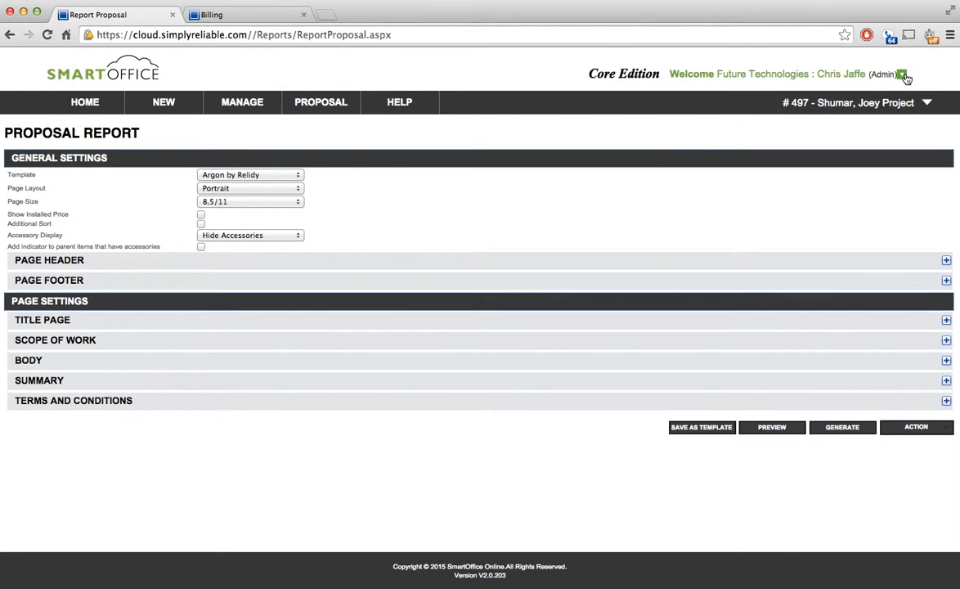
- Open the Admin account menu listing Settings, Import, My Account and Logout
left_click(903, 73)
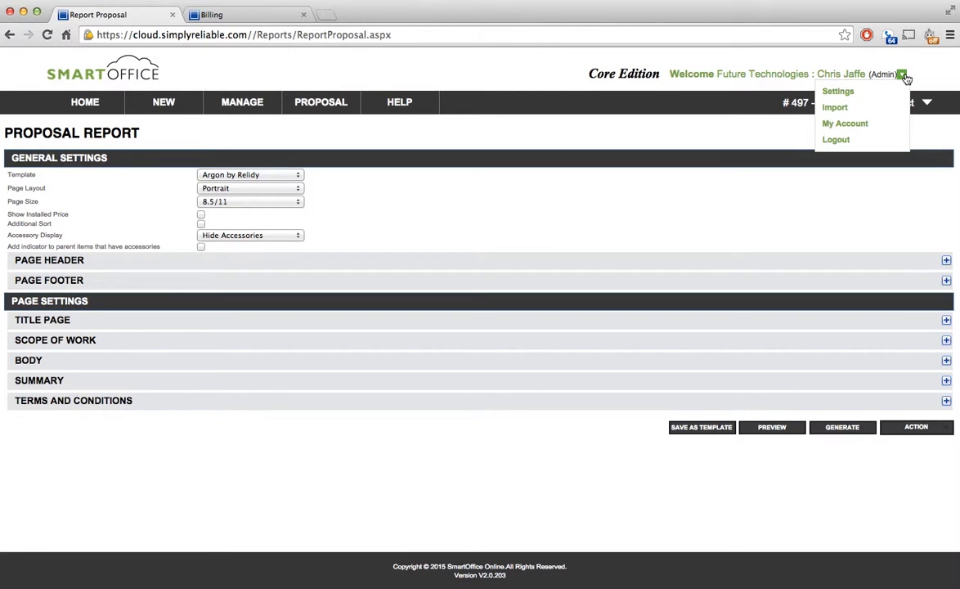
mouse_move(473, 57)
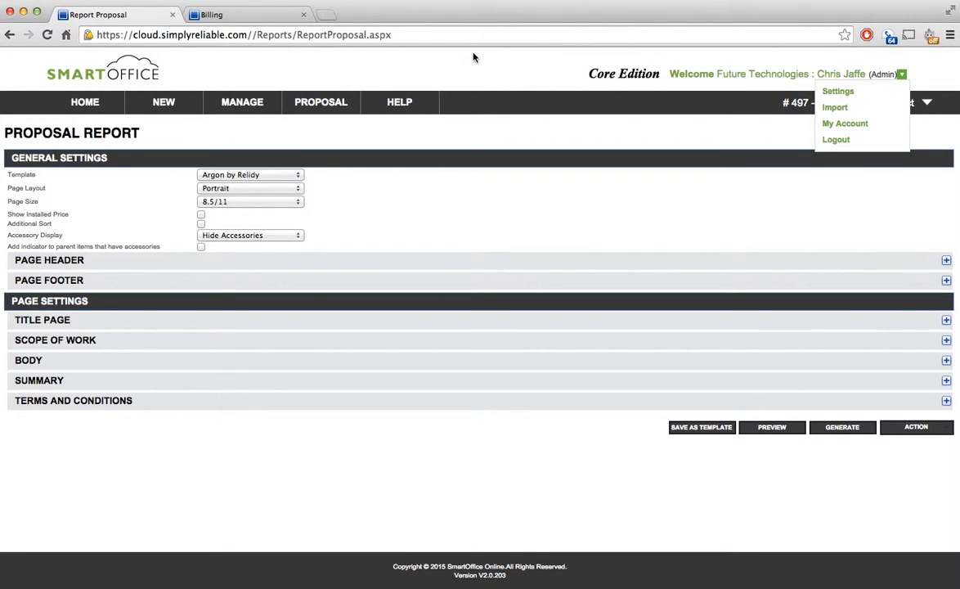
- Switch to the Billing page and upload the company logo beside the Logo field
left_click(213, 14)
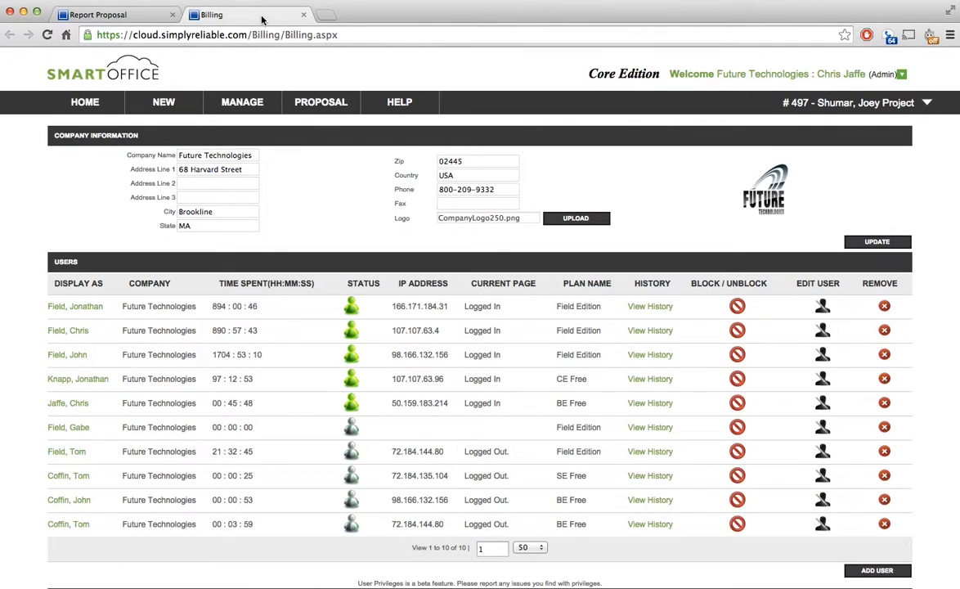
mouse_move(799, 206)
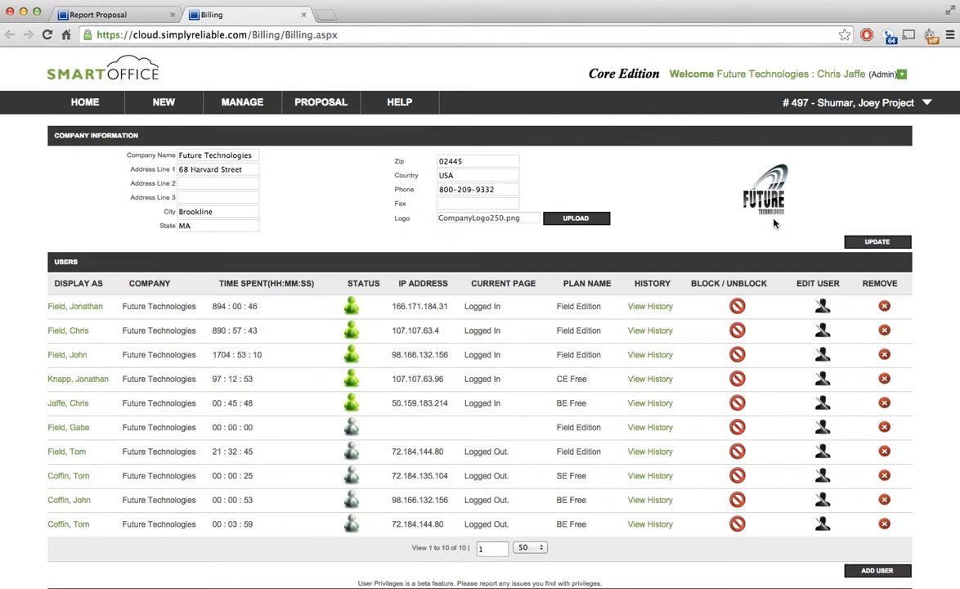
mouse_move(765, 193)
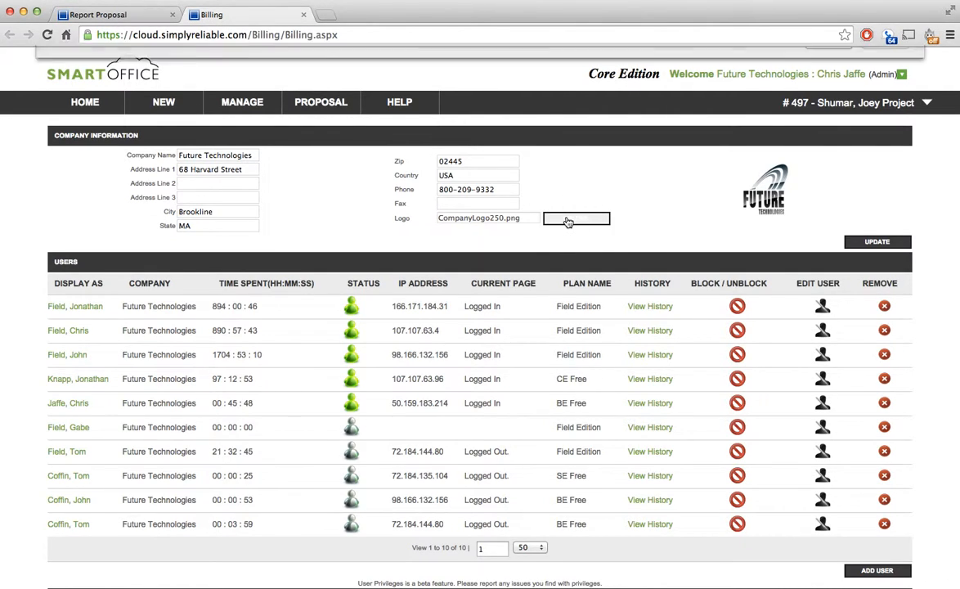
left_click(576, 219)
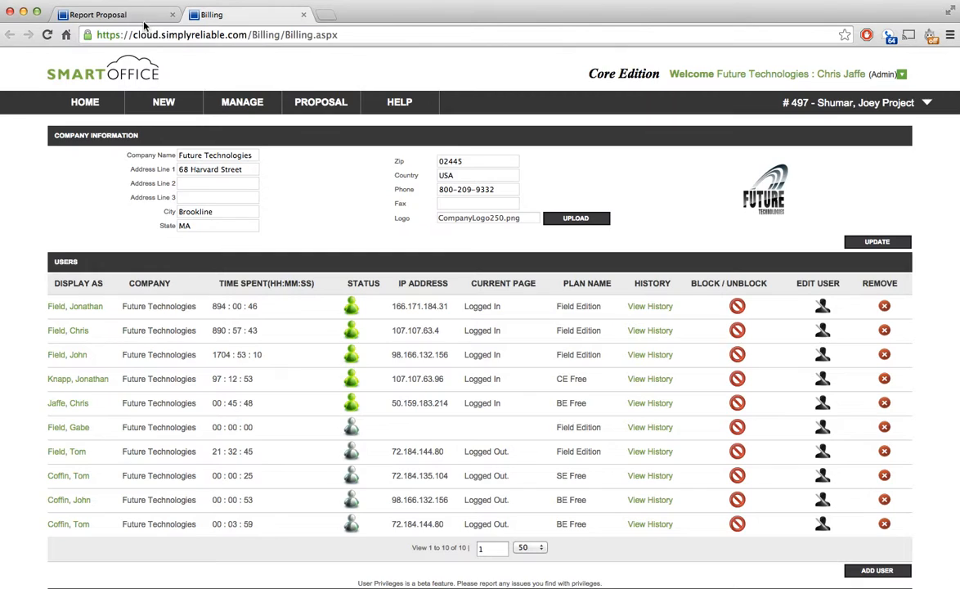
- Return to the Report Proposal page to review the available templates
left_click(321, 101)
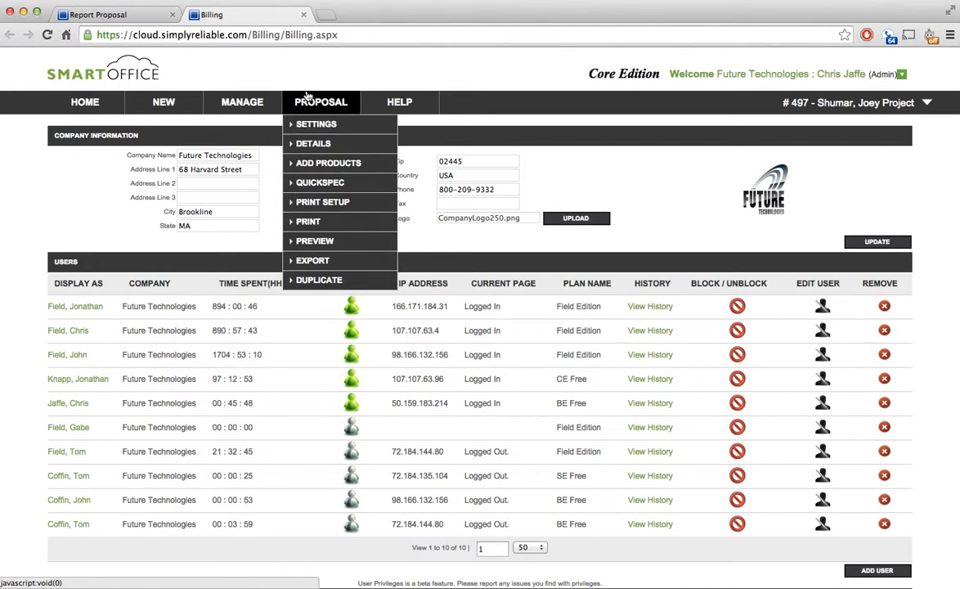
mouse_move(319, 182)
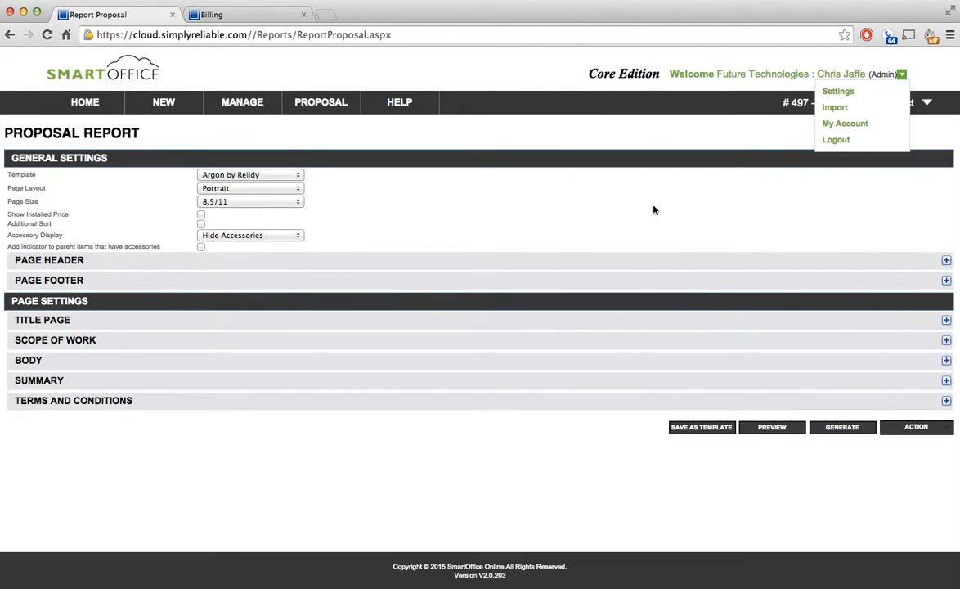
mouse_move(612, 289)
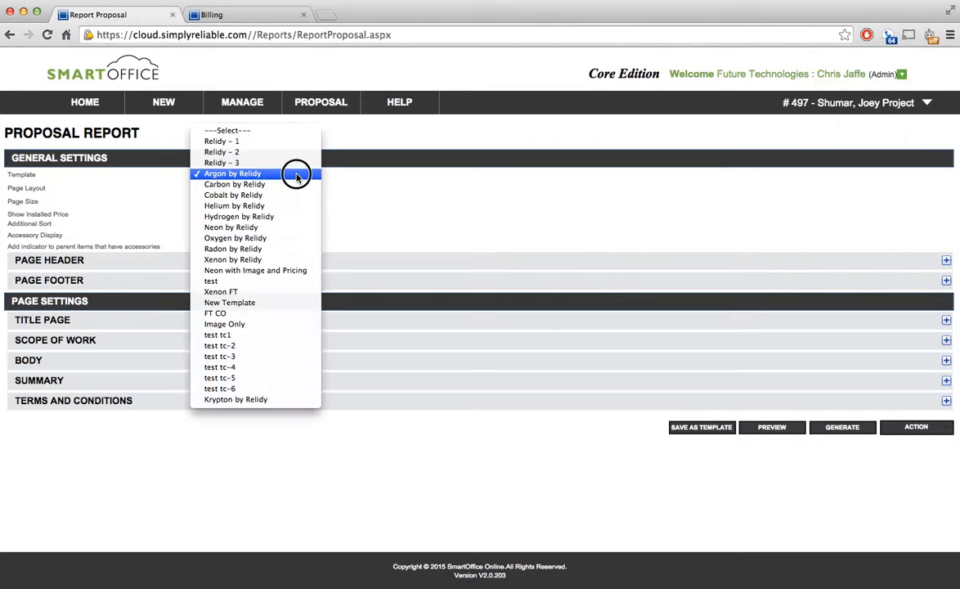
mouse_move(230, 228)
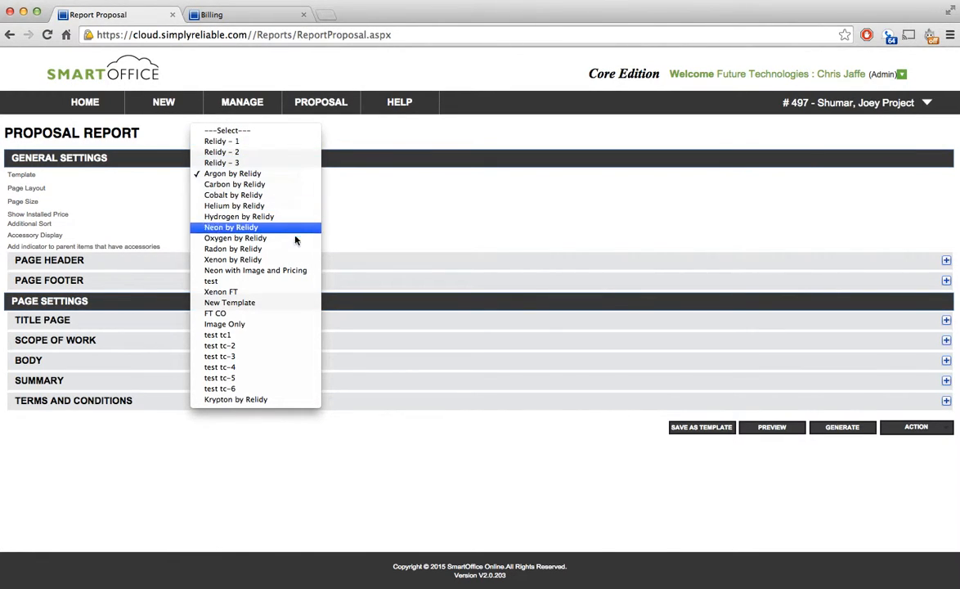
- Expand the Title Page section and scroll to the Company Logo placeholder
left_click(232, 173)
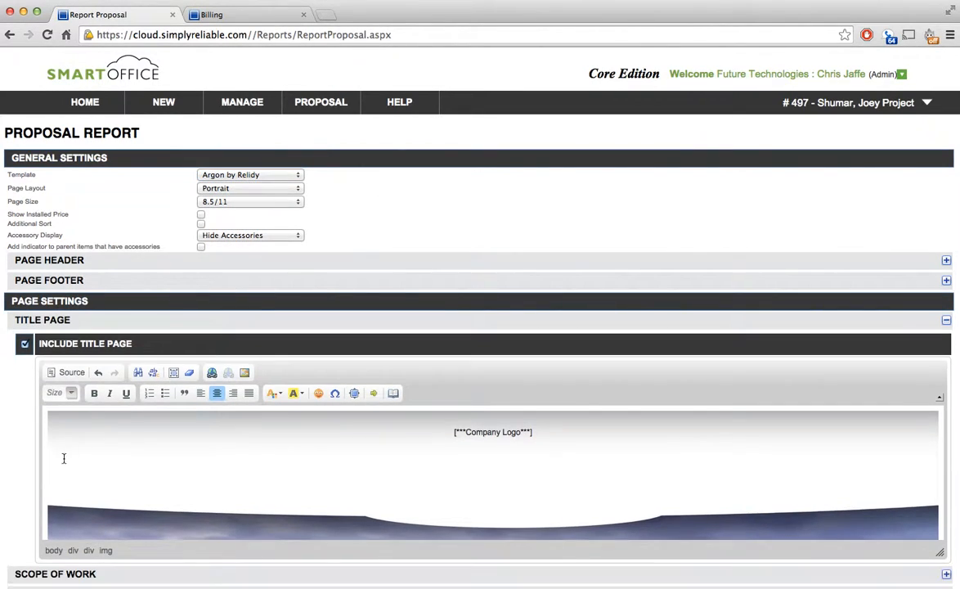
scroll("down", 3)
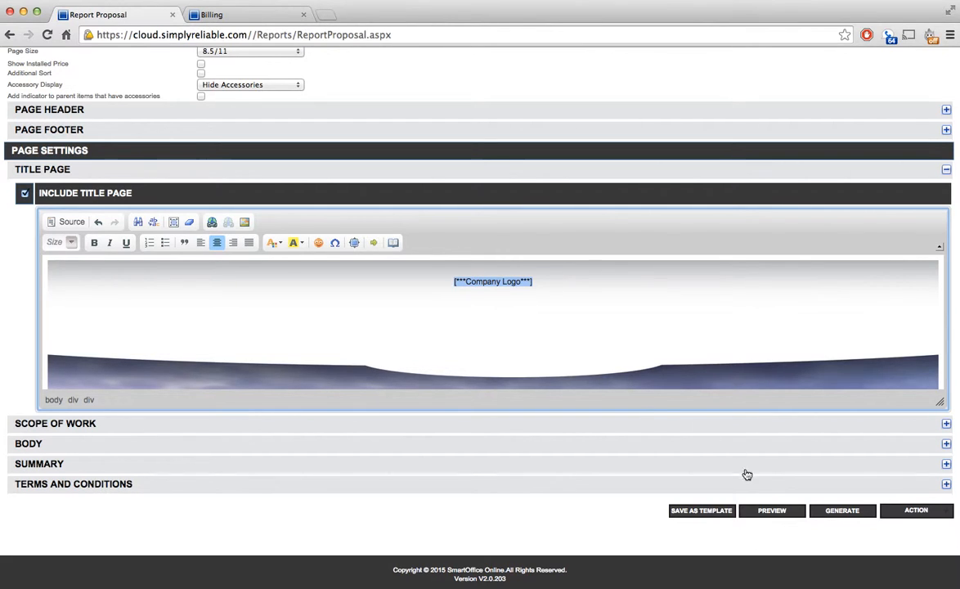
- Preview the proposal report and scroll through its Future logo title page
left_click(771, 510)
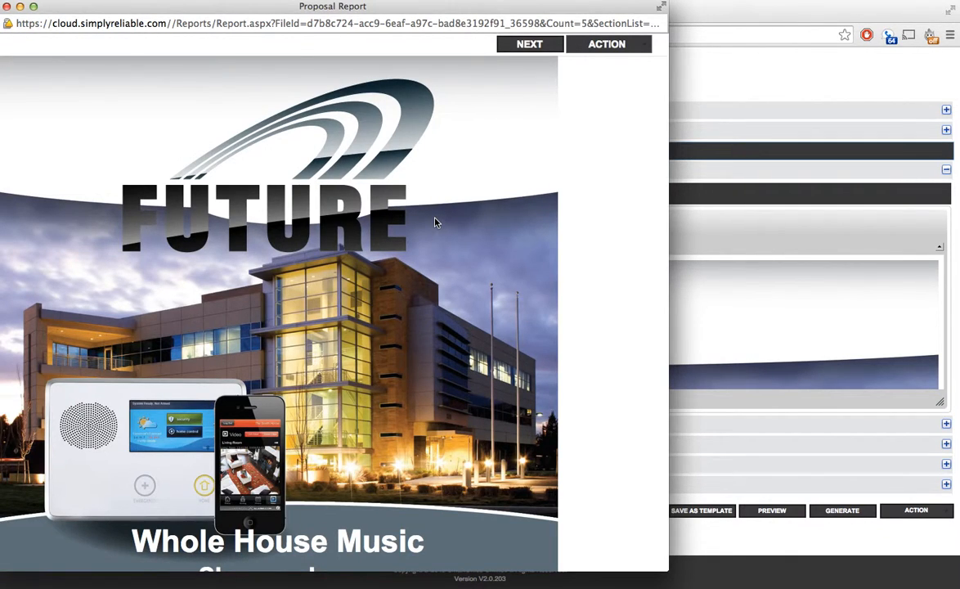
scroll("down", 3)
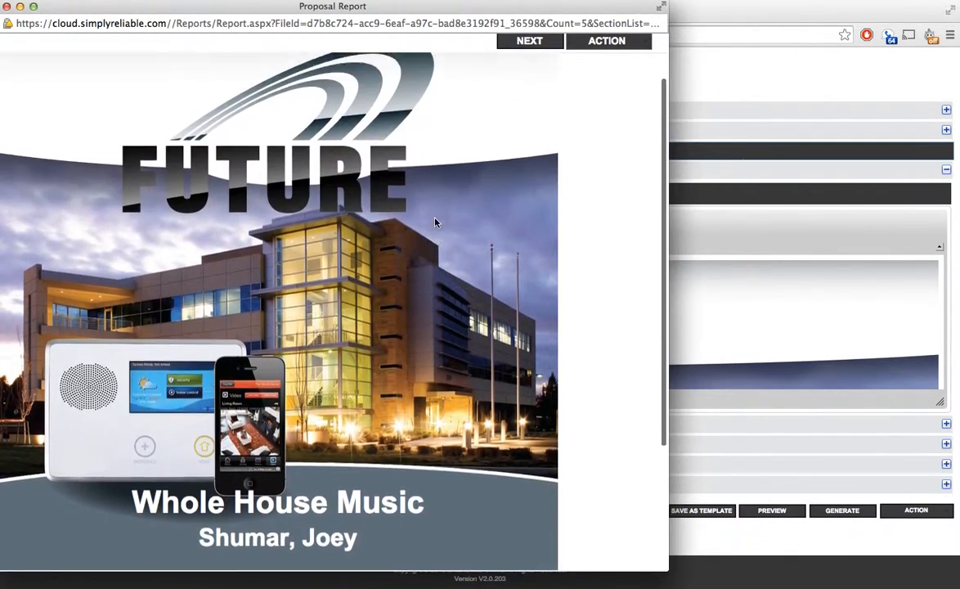
scroll("down", 3)
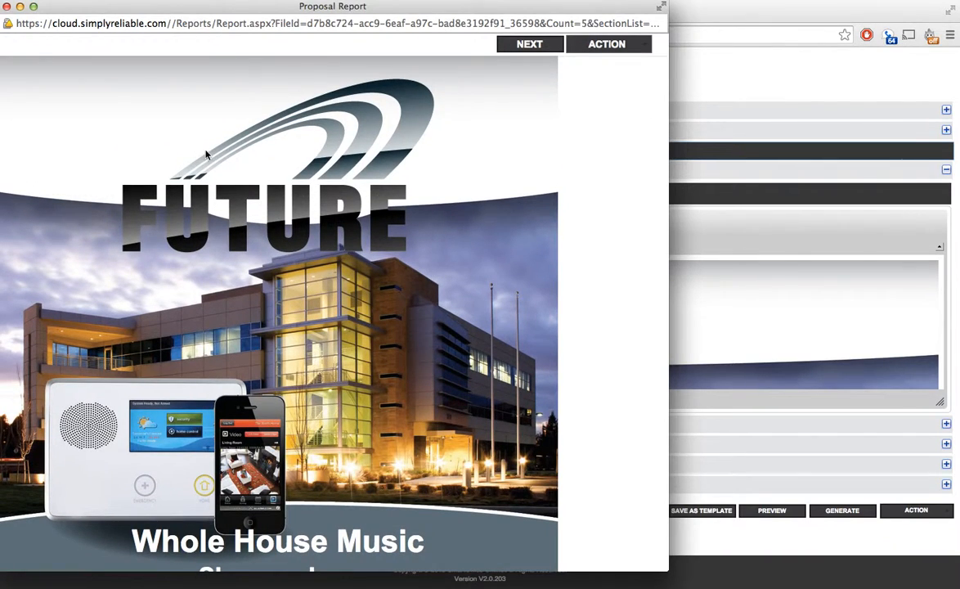
mouse_move(383, 193)
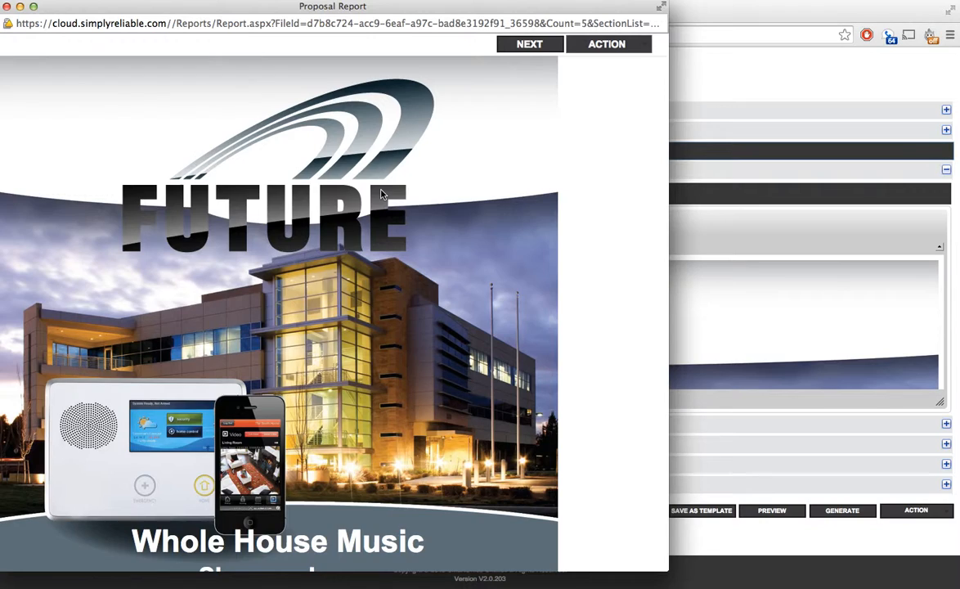
mouse_move(358, 187)
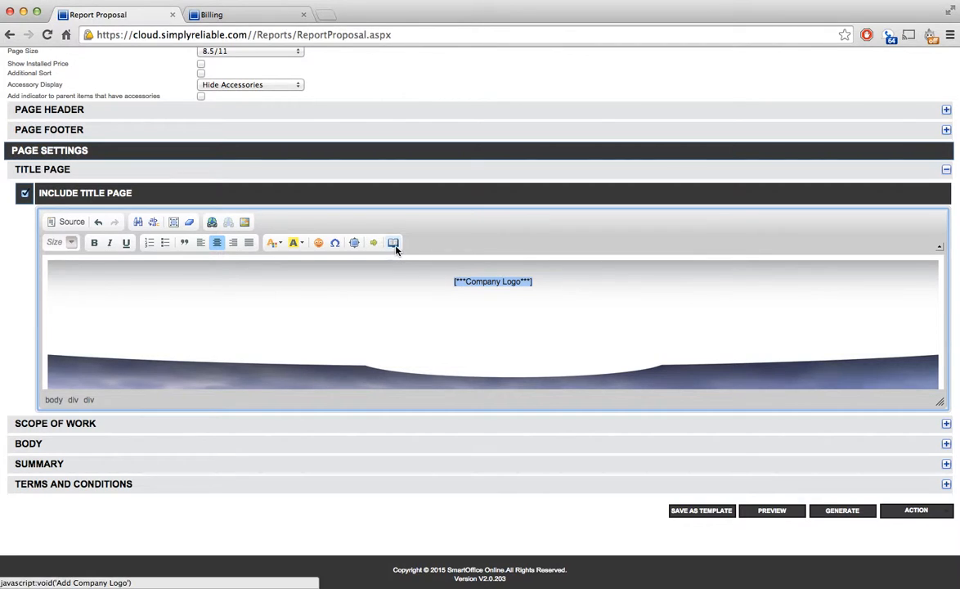
mouse_move(393, 242)
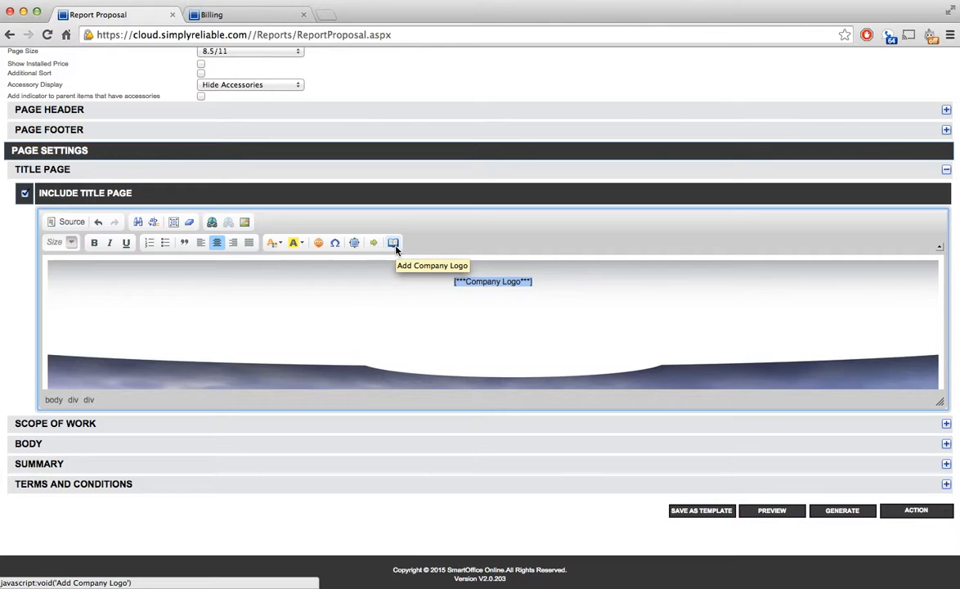
- Insert the Future Technologies logo image in place of the Company Logo placeholder
left_click(393, 242)
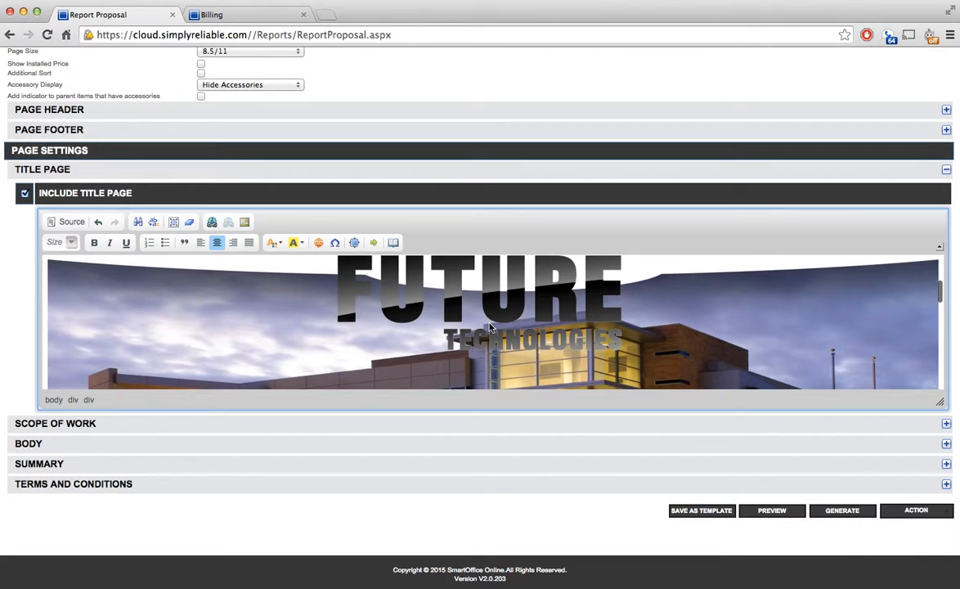
scroll("down", 3)
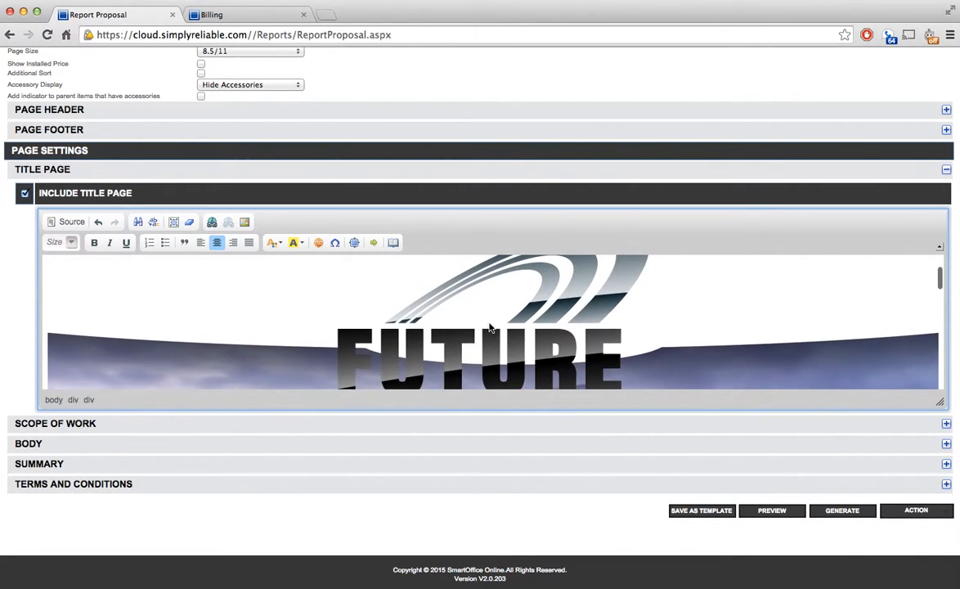
- Resize the title page logo to 300 px wide (171 px high) and preview the report
left_click(490, 327)
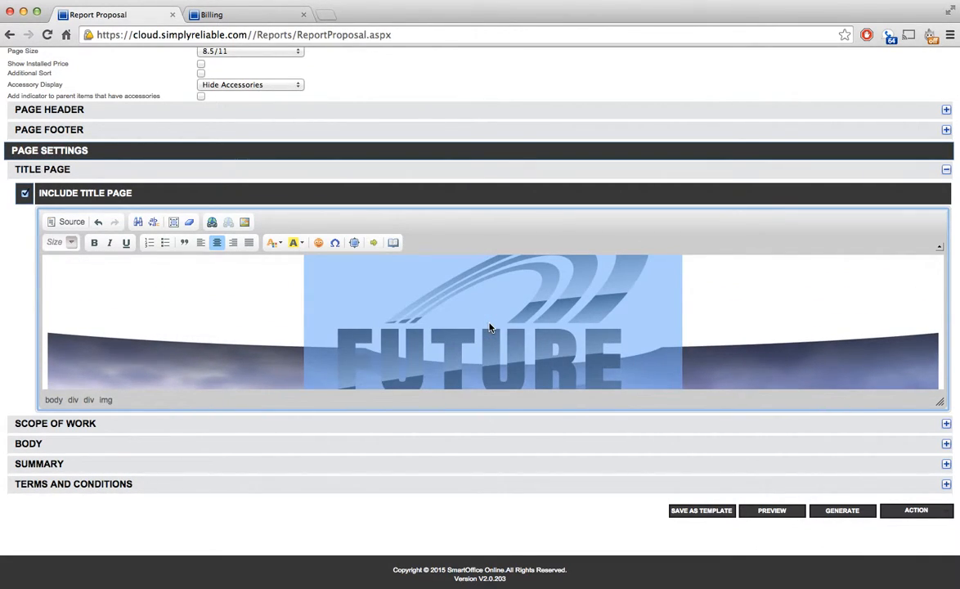
mouse_move(521, 335)
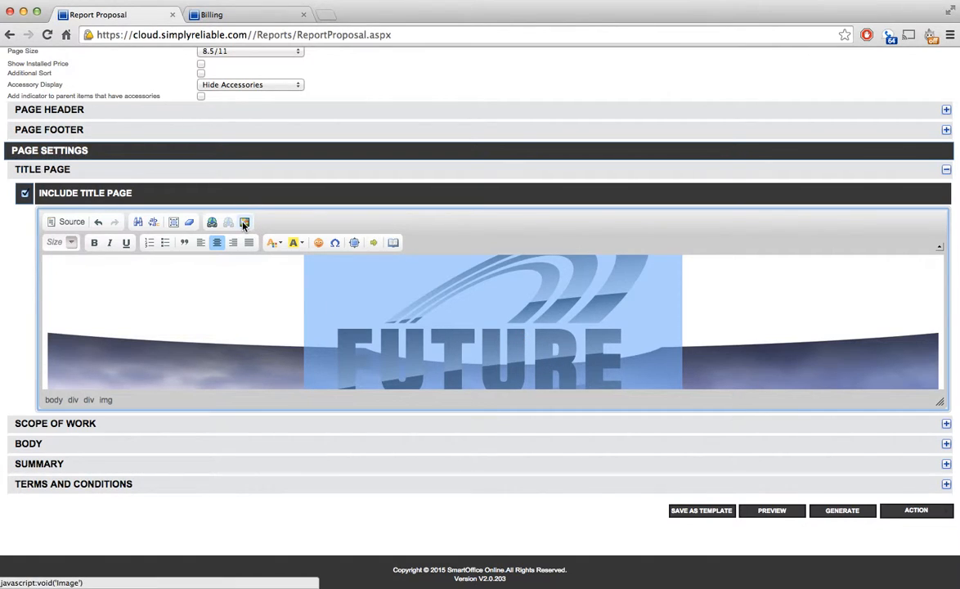
left_click(244, 222)
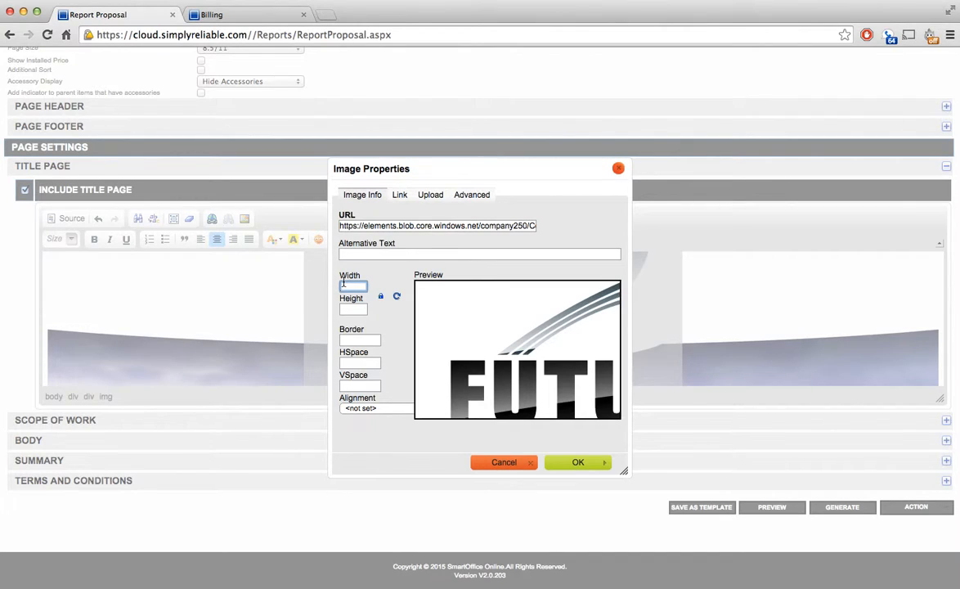
type("300")
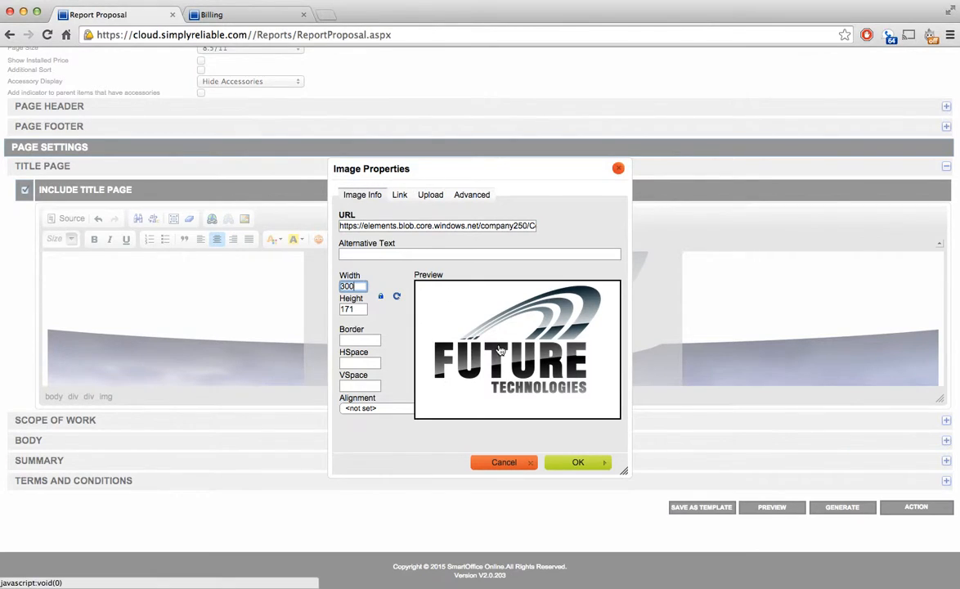
mouse_move(513, 343)
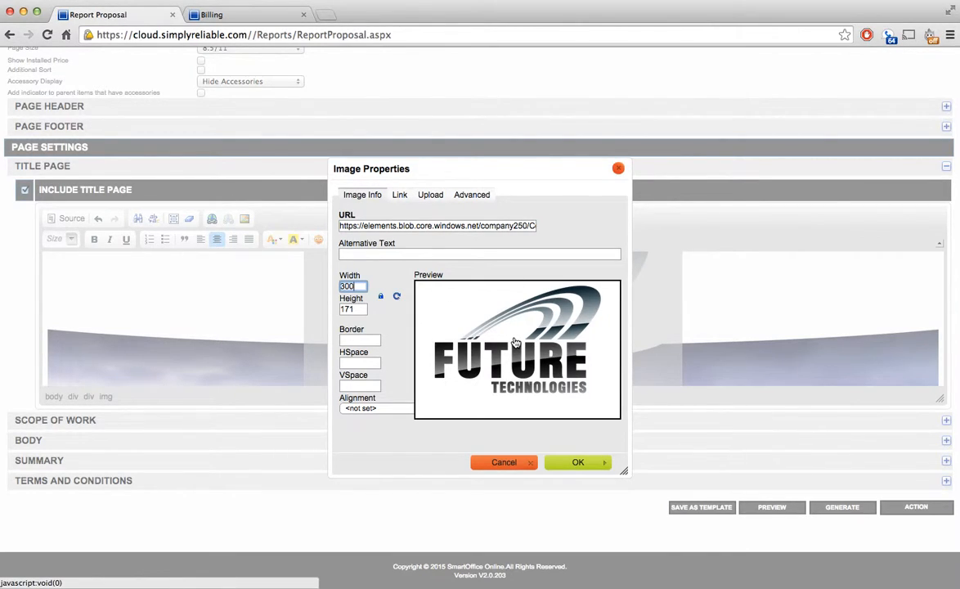
mouse_move(329, 314)
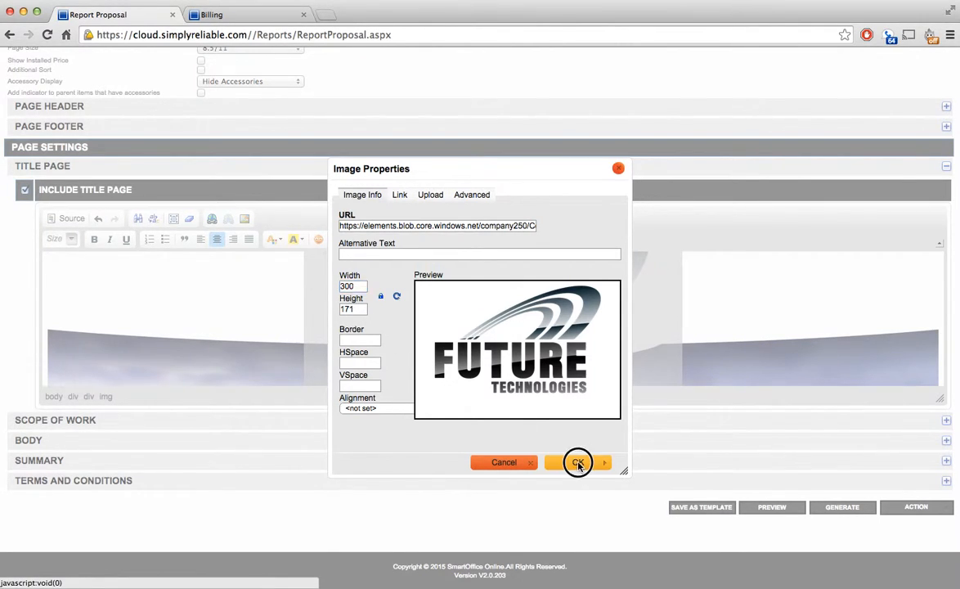
left_click(577, 461)
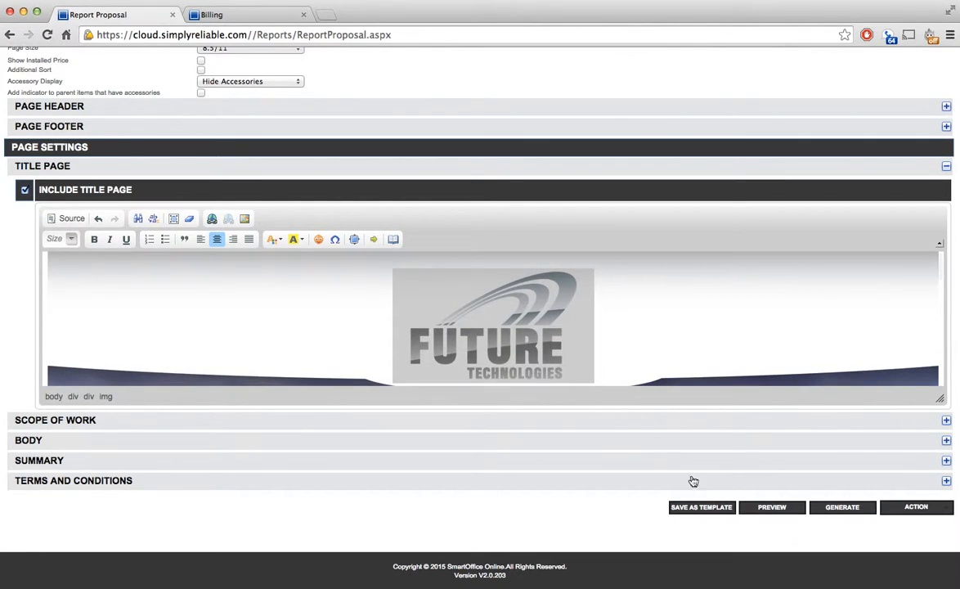
left_click(771, 506)
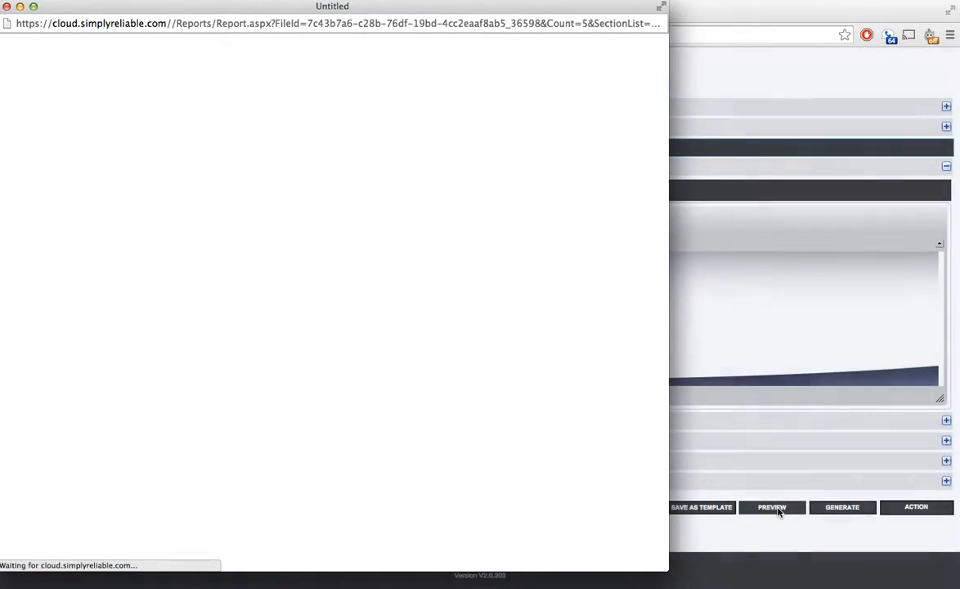